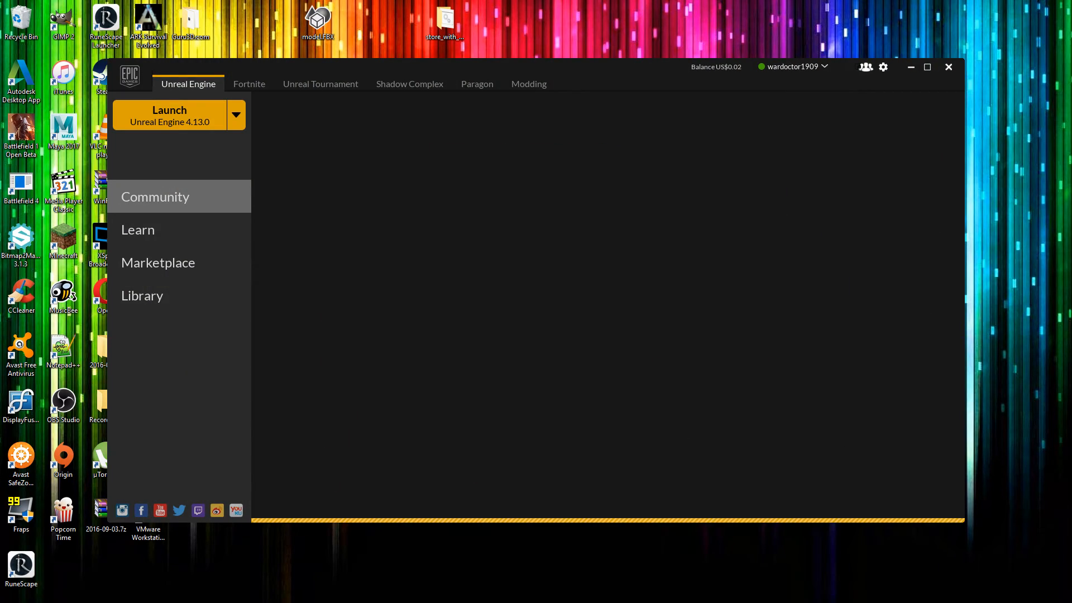
Load the Unreal Engine Community page showing the 4.13 release news
click(155, 196)
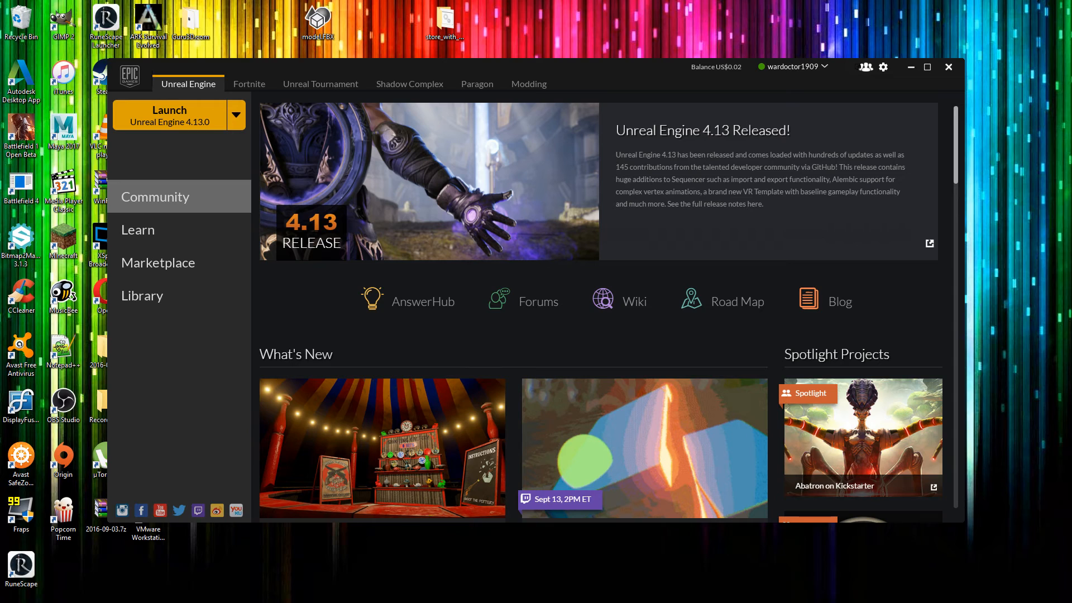
mouse_move(142, 295)
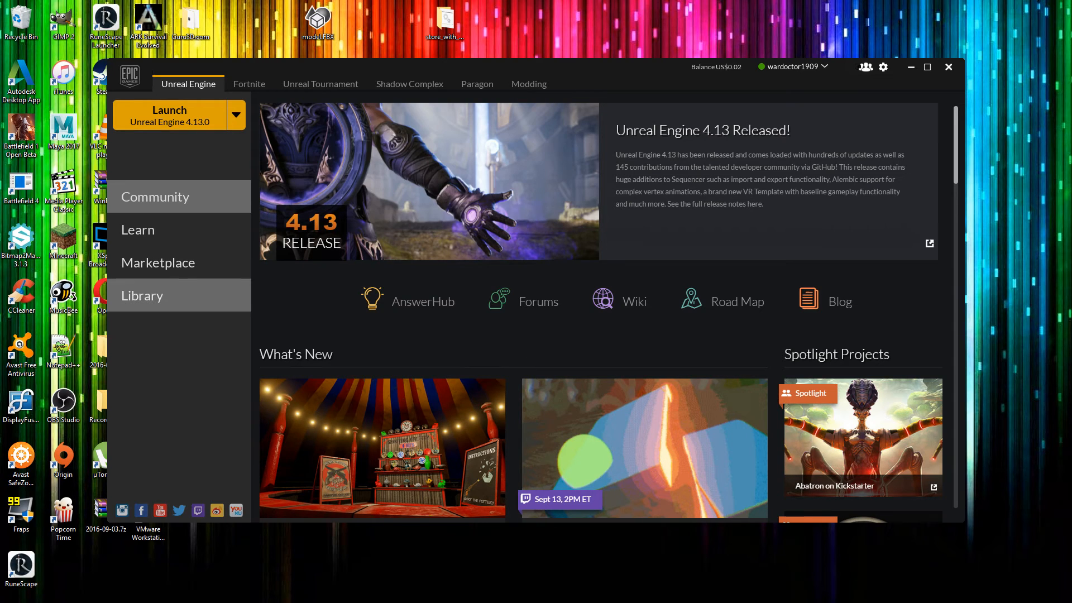
Launch the ThejunglePart2 project from My Projects in the Launcher Library
click(143, 295)
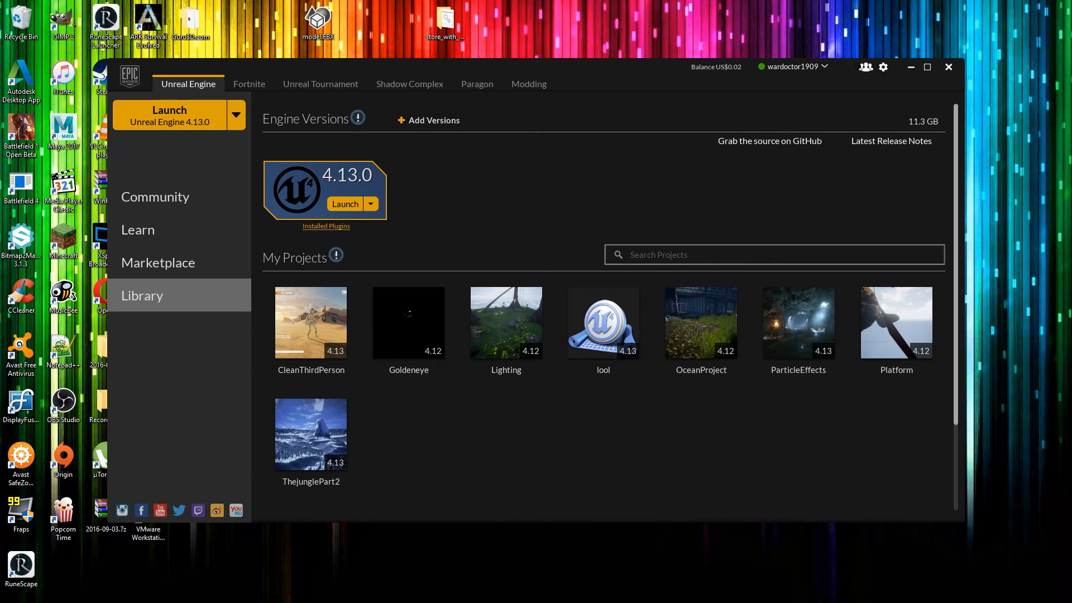
click(311, 433)
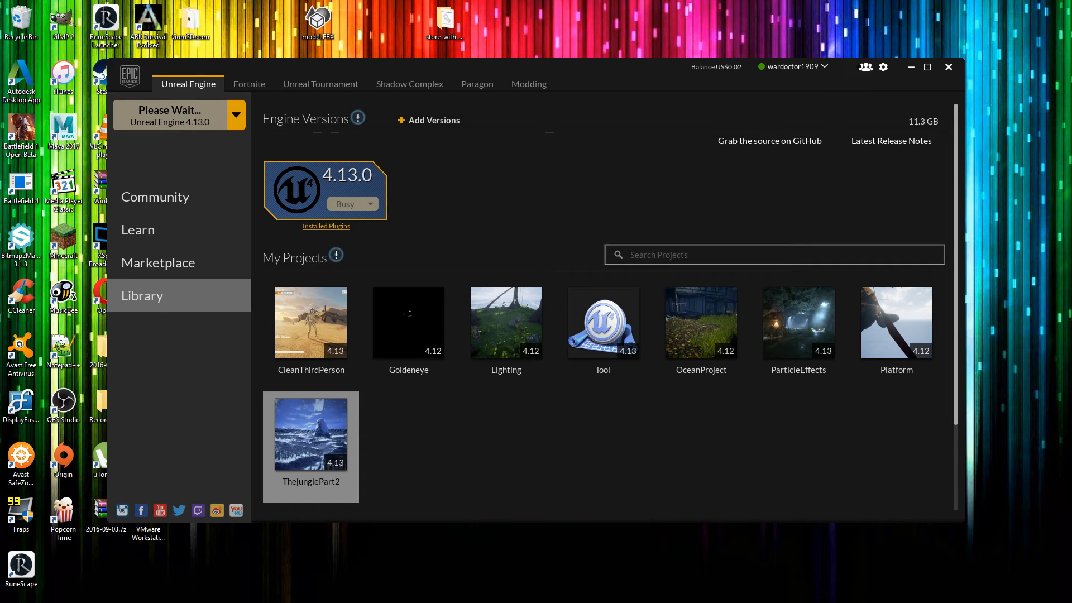
click(948, 67)
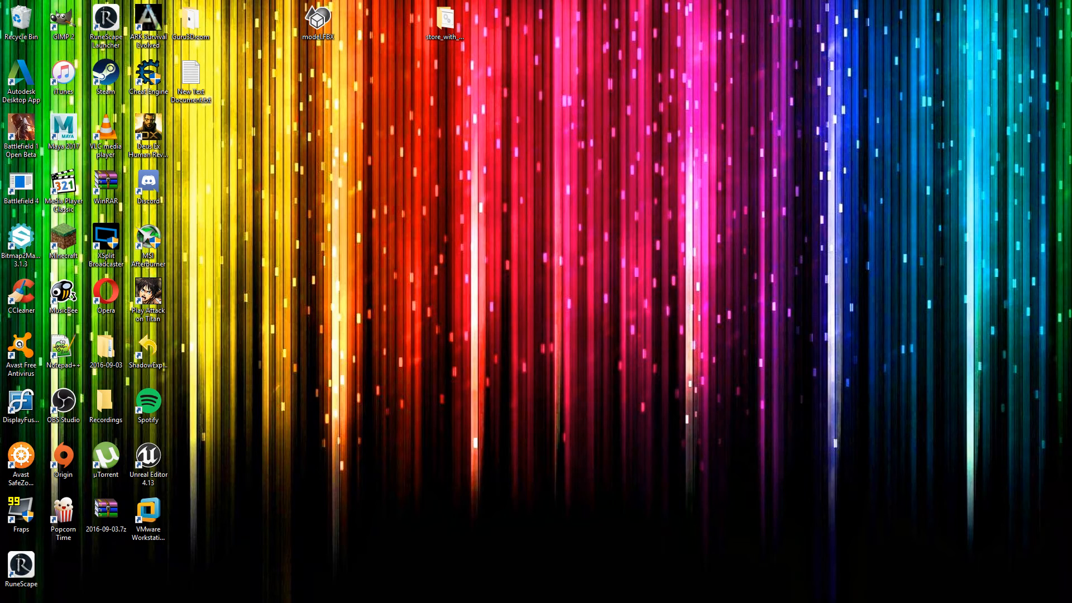
Answer the missing Substance plugin prompt, leaving Origin's Store page open
click(22, 563)
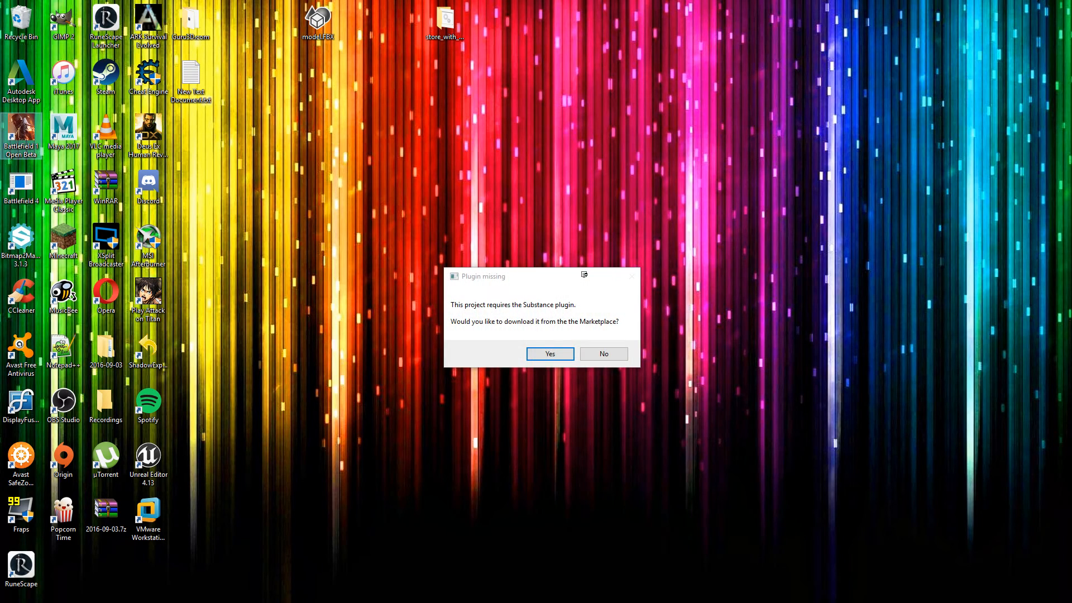
click(602, 353)
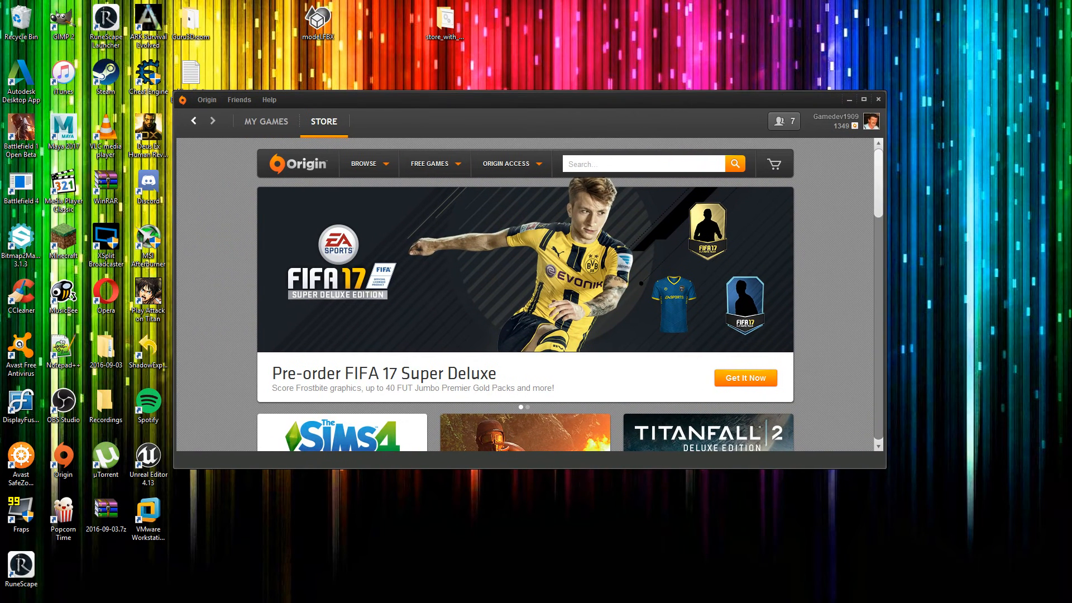
Uninstall Battlefield 1 Open Beta from My Games and dismiss the success message
click(265, 121)
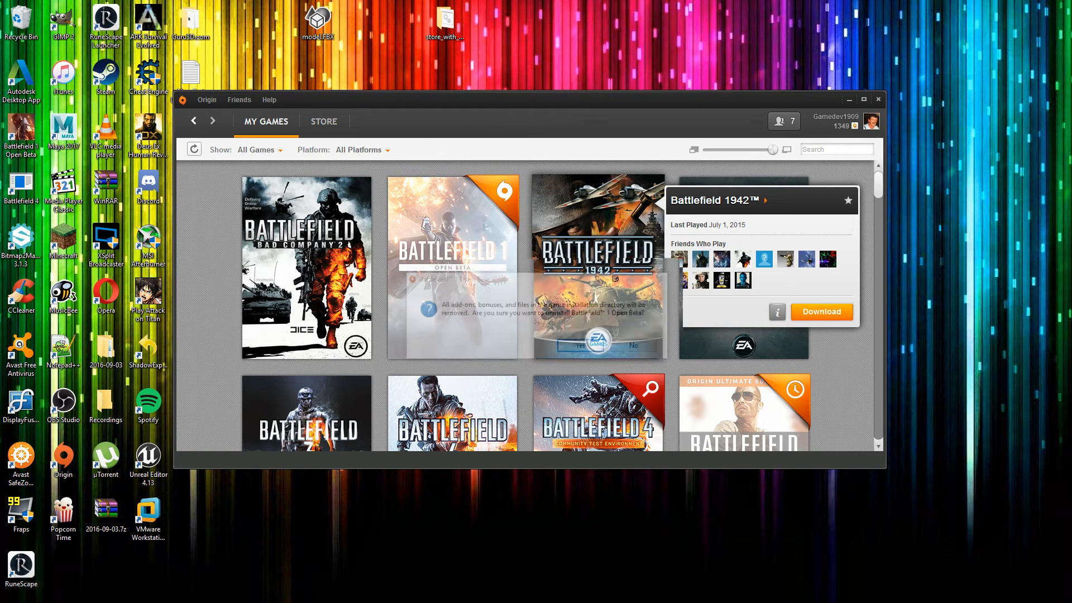
click(587, 345)
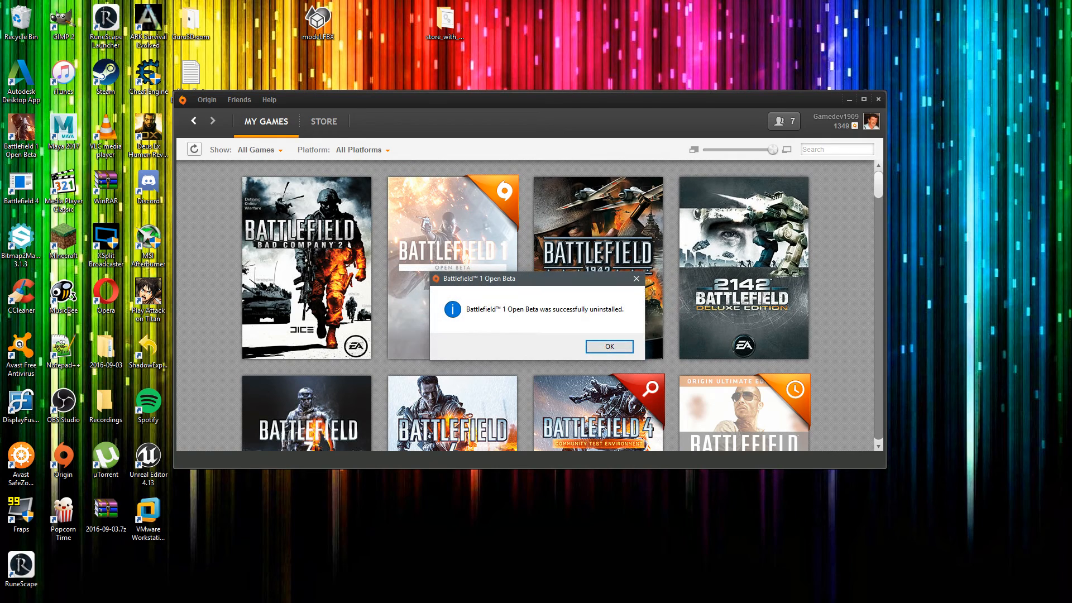
click(608, 347)
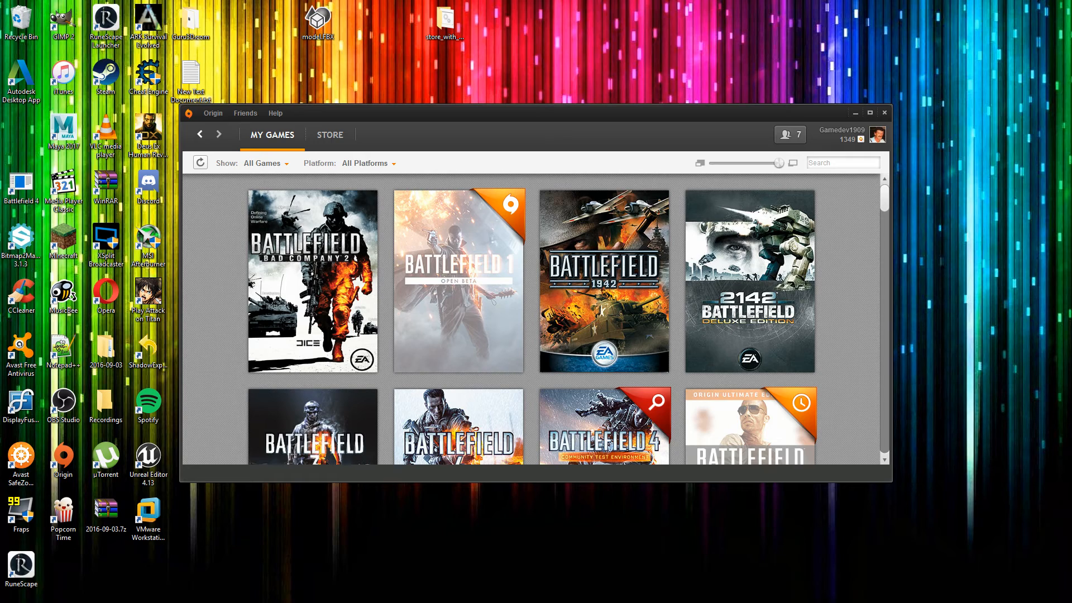
Scroll the Origin My Games list while ThejunglePart2 loads in Unreal Editor
scroll(down, 3)
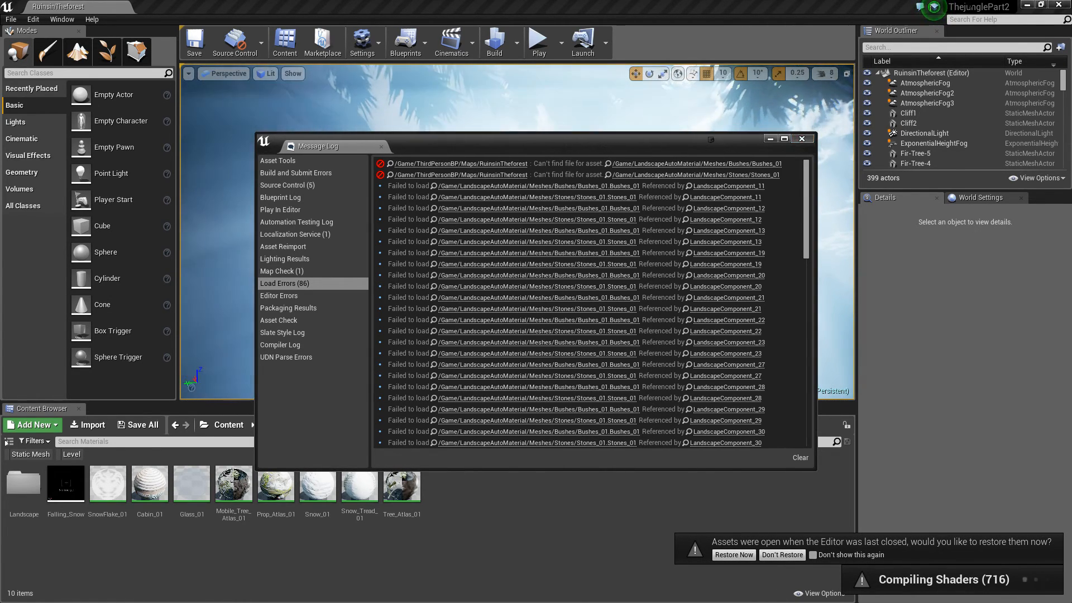
Close the missing-landscape-assets Message Log to reveal the RuinsinTheforest viewport
click(801, 138)
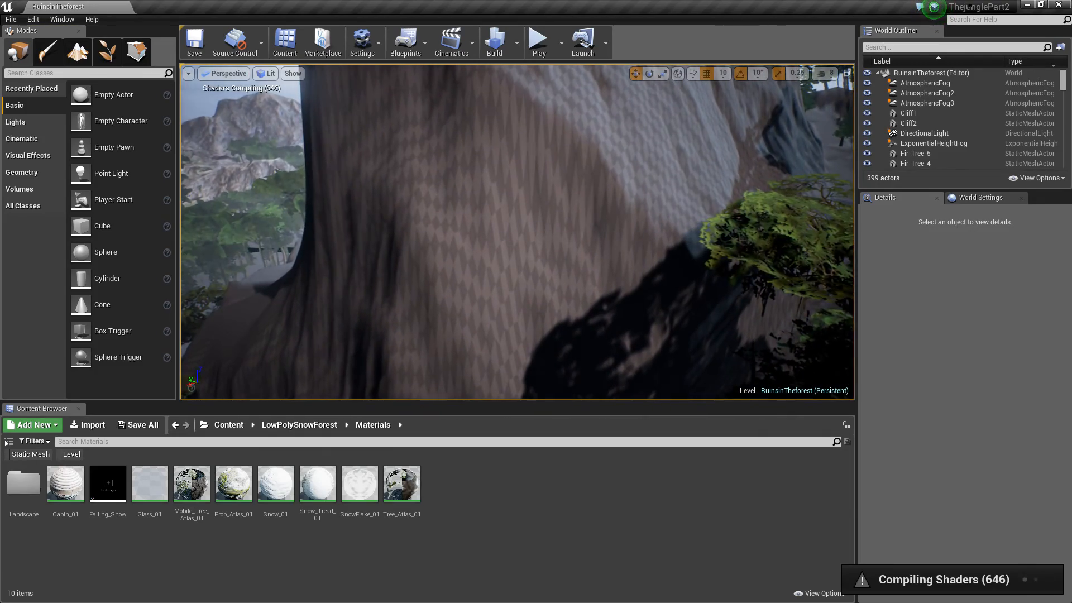
mouse_move(77, 52)
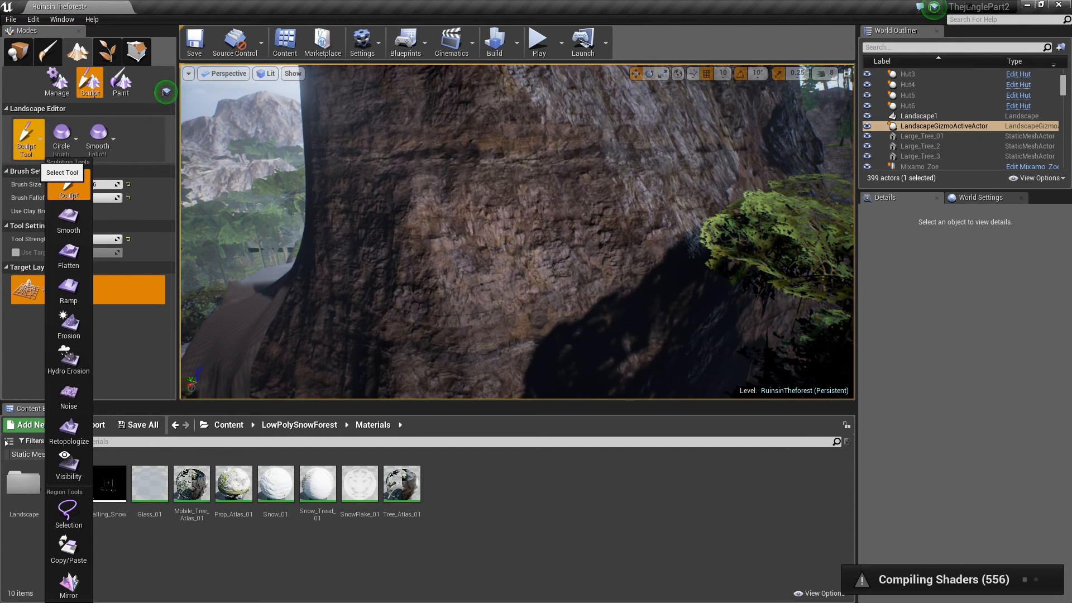
mouse_move(67, 430)
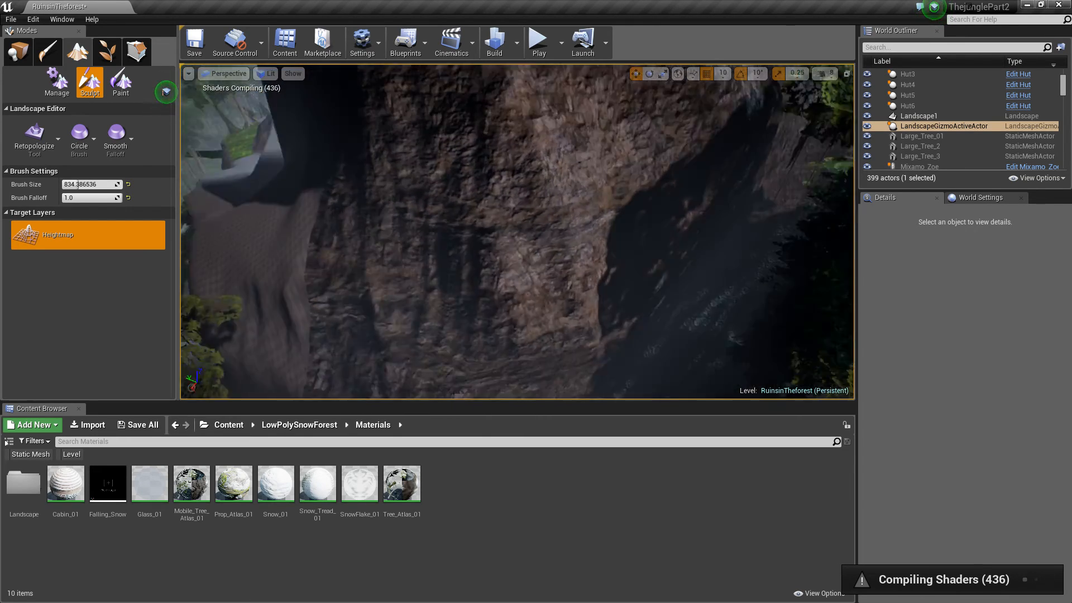
Switch the viewport view mode to Wireframe, back to Lit, then to Unlit
click(266, 73)
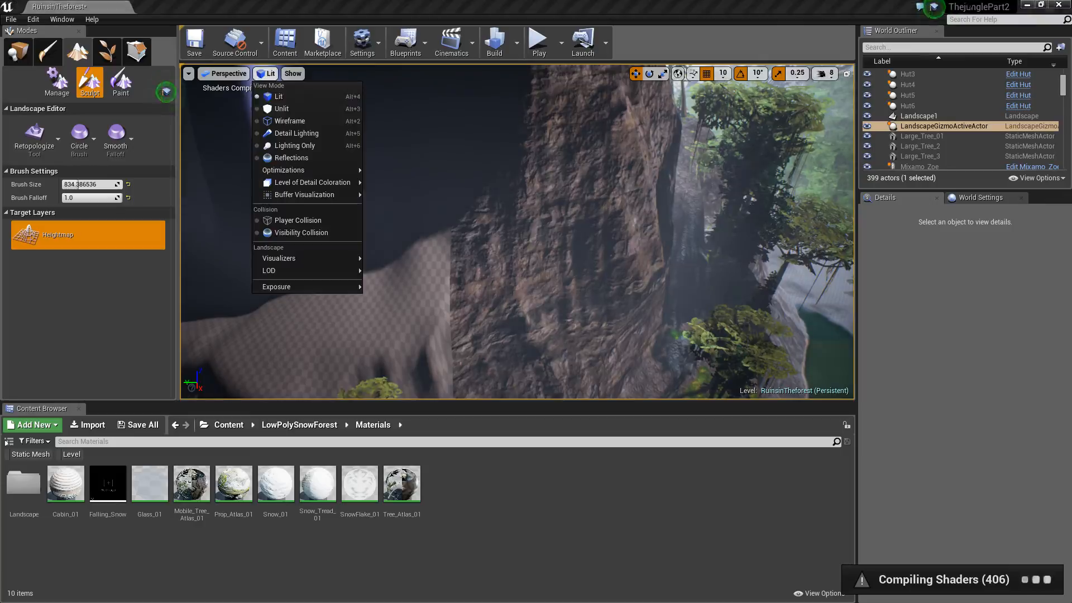
click(289, 121)
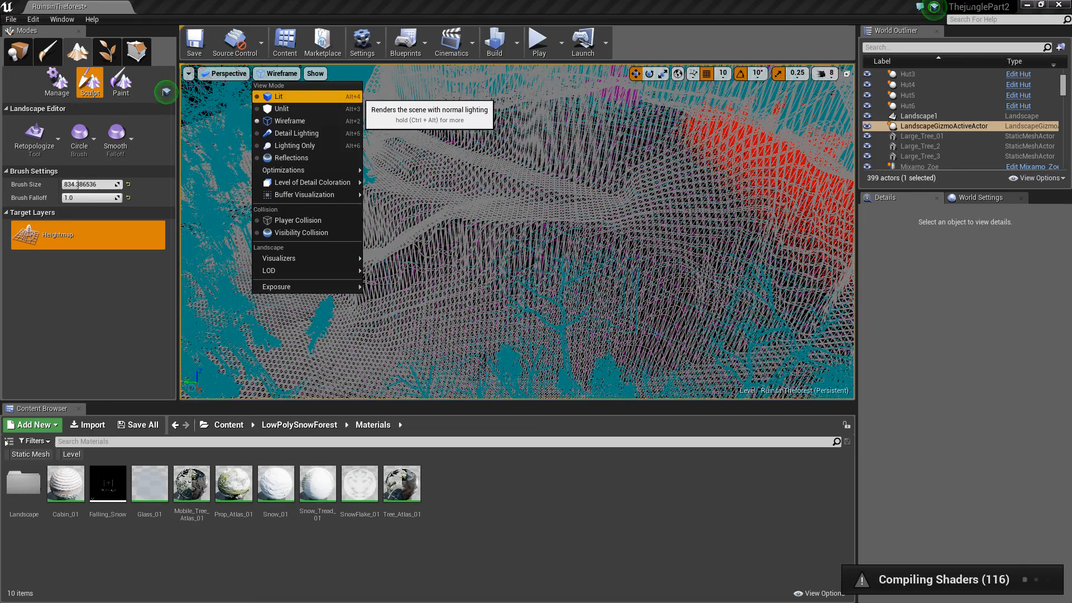
click(281, 97)
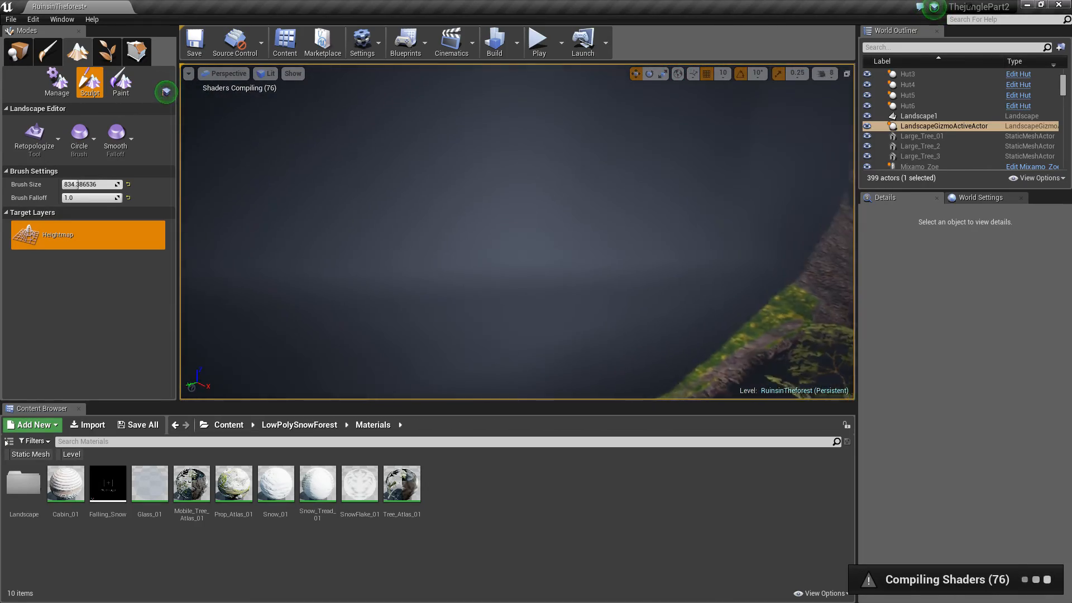
click(265, 73)
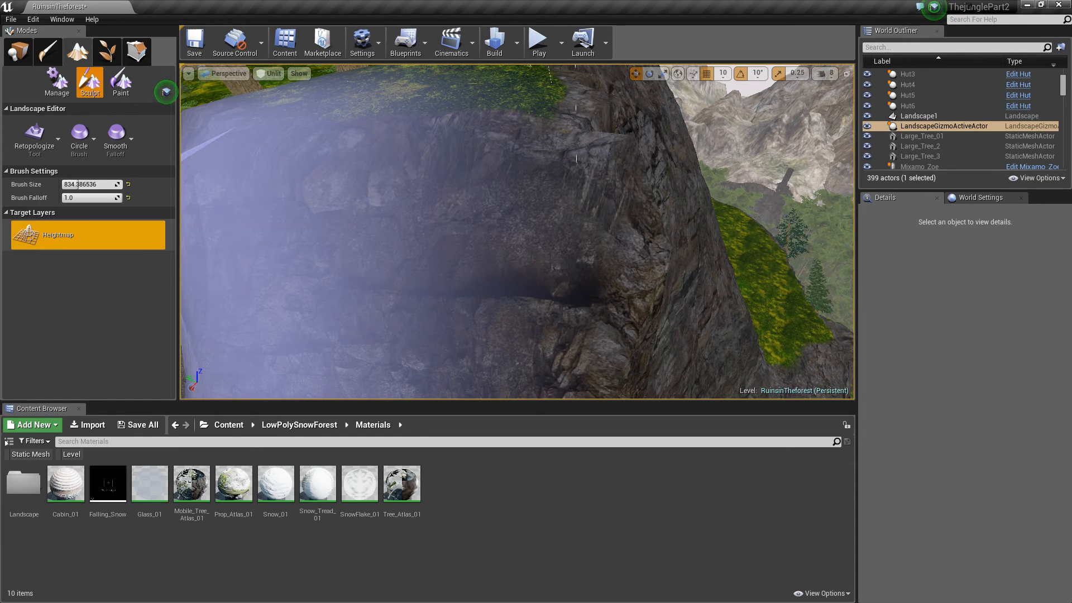
click(80, 137)
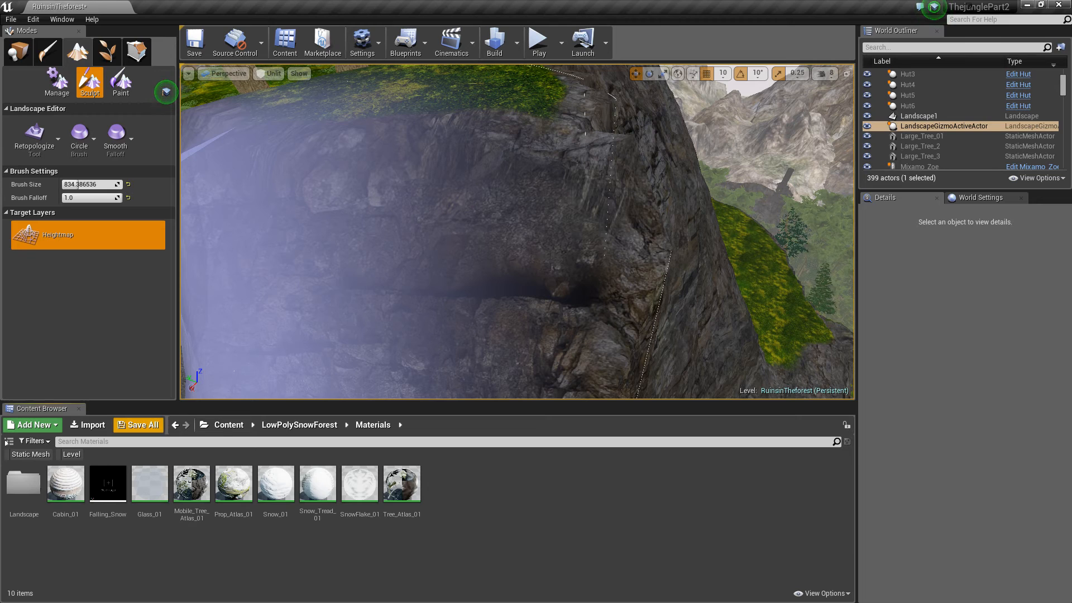
Save all assets including RuinsinTheforest and browse to the top Content folder
click(137, 425)
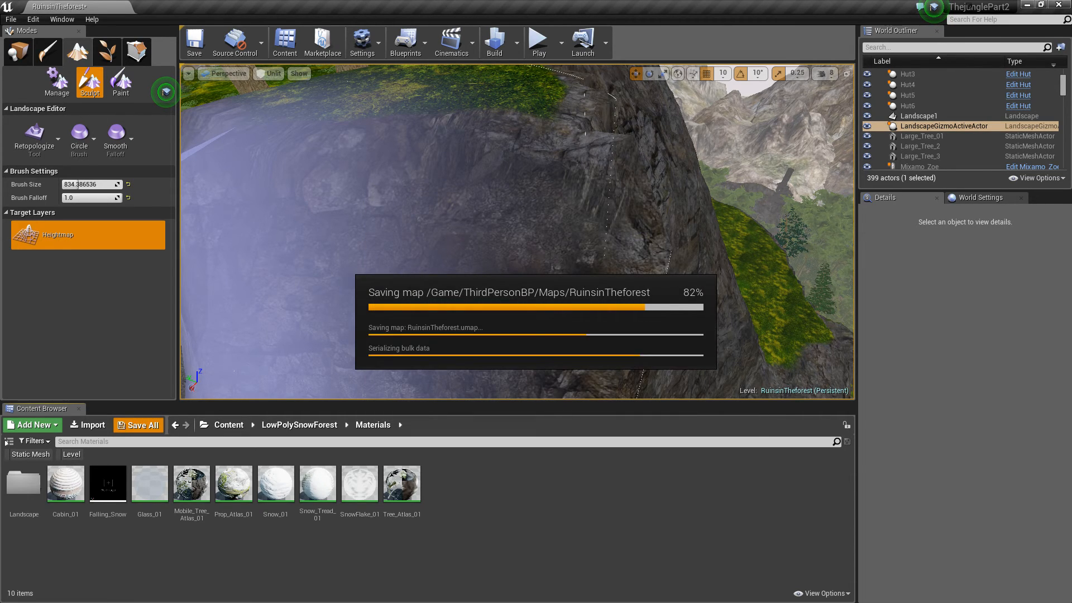
click(229, 425)
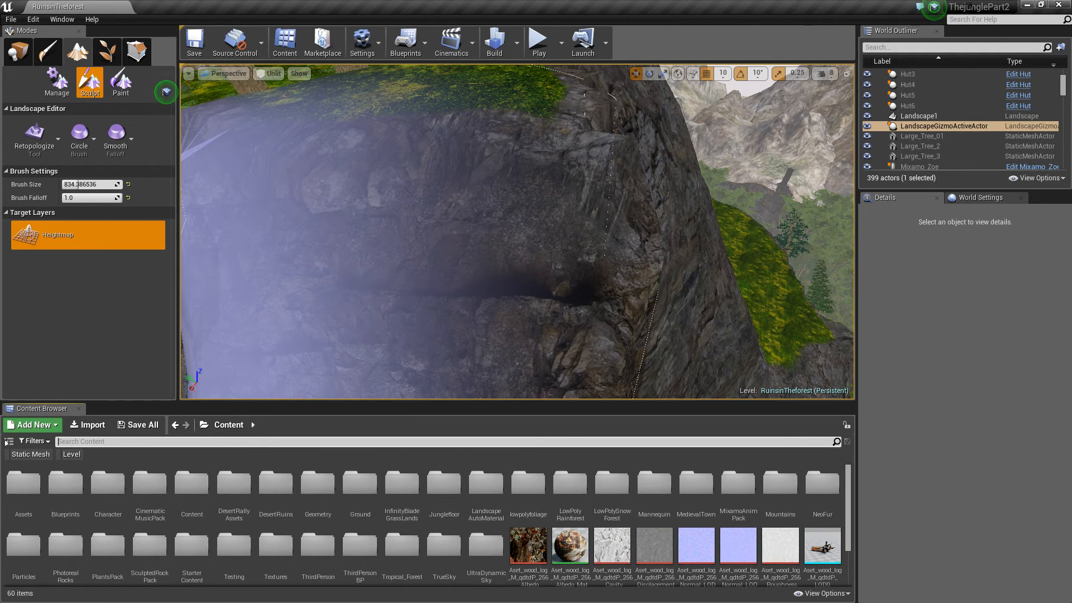
Search the Content Browser for 'winter' and open the Winter map
text(winter)
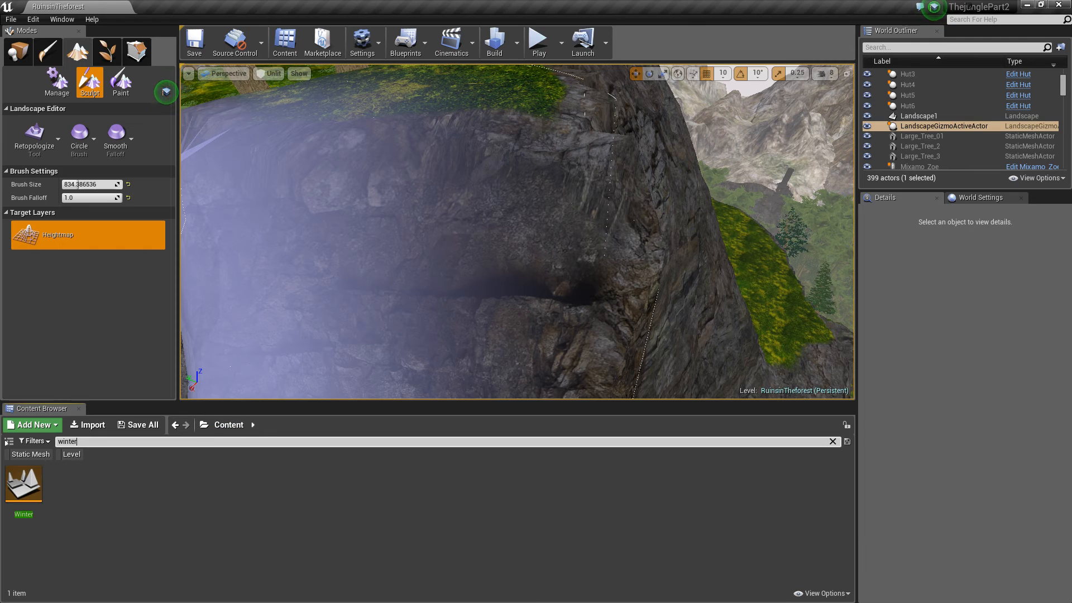
double_click(24, 486)
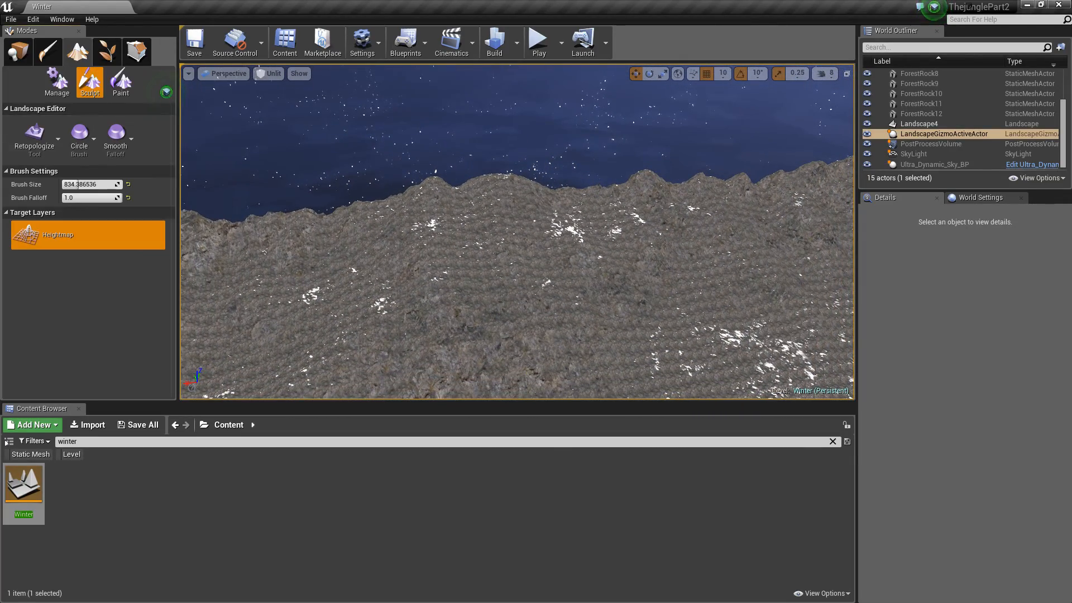
click(121, 81)
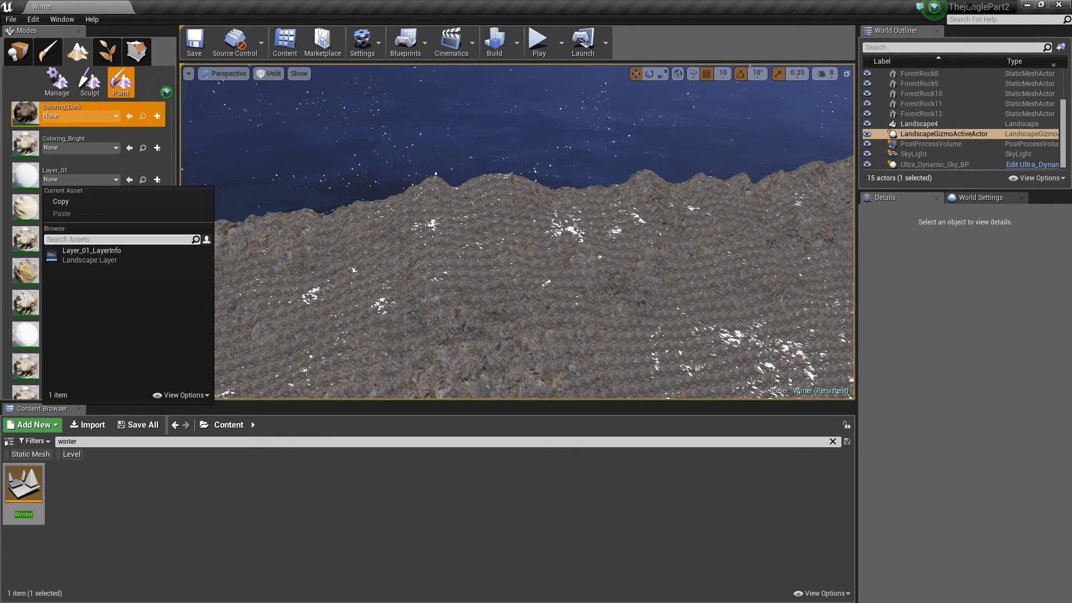
click(92, 250)
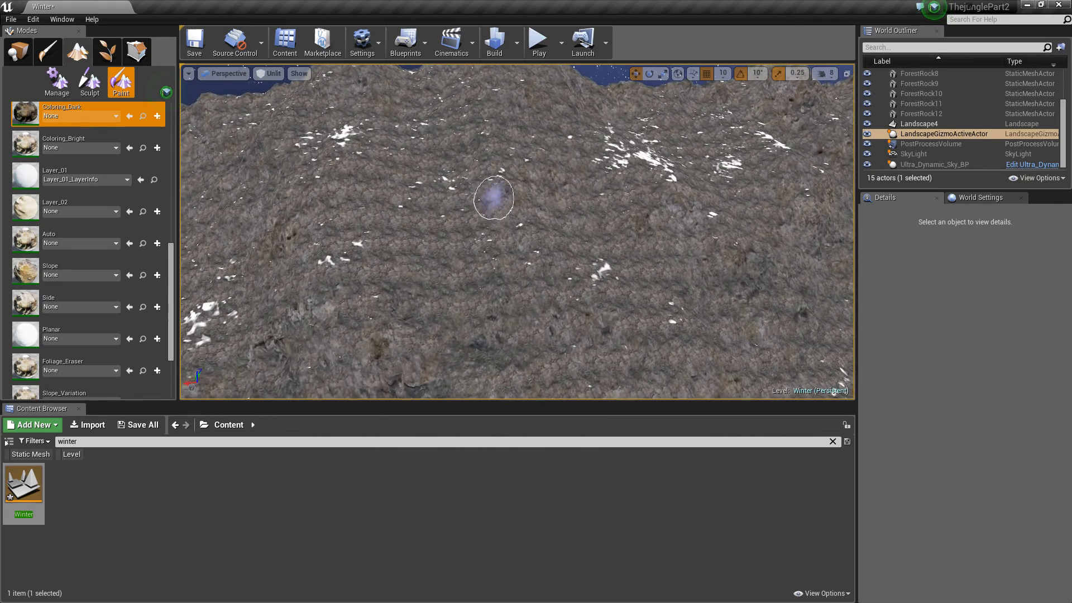
click(496, 198)
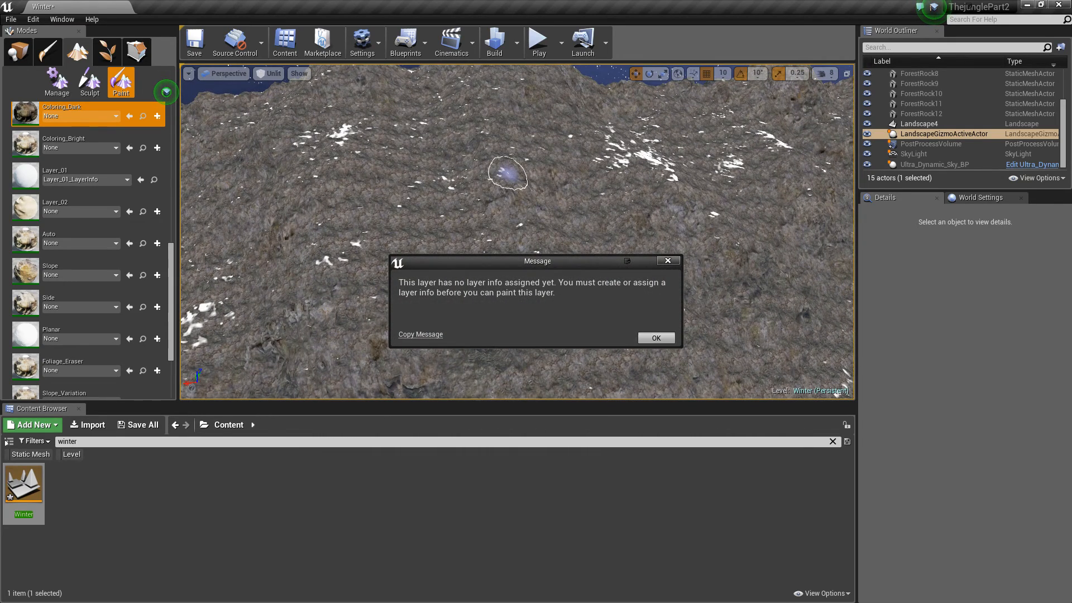
click(654, 338)
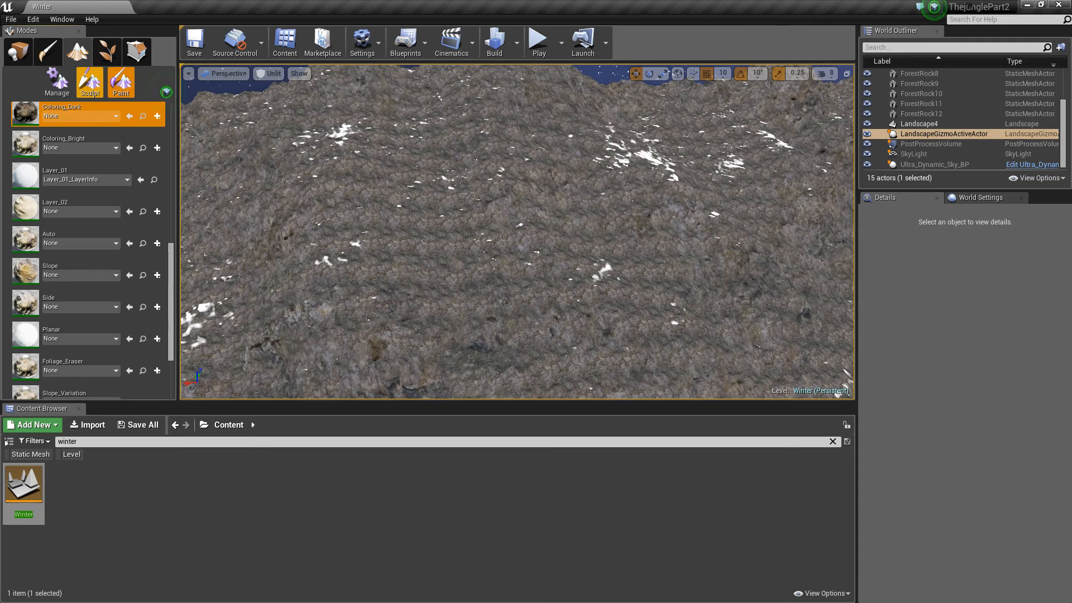
Paint snow strokes onto the Winter landscape with Layer_01 in Landscape Paint mode
click(121, 82)
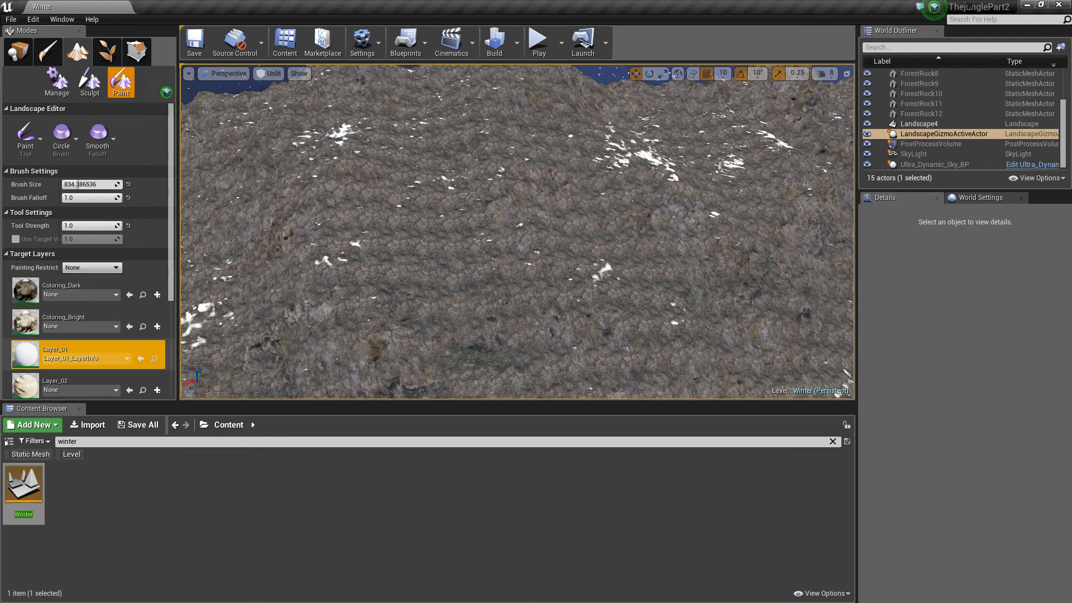
click(533, 236)
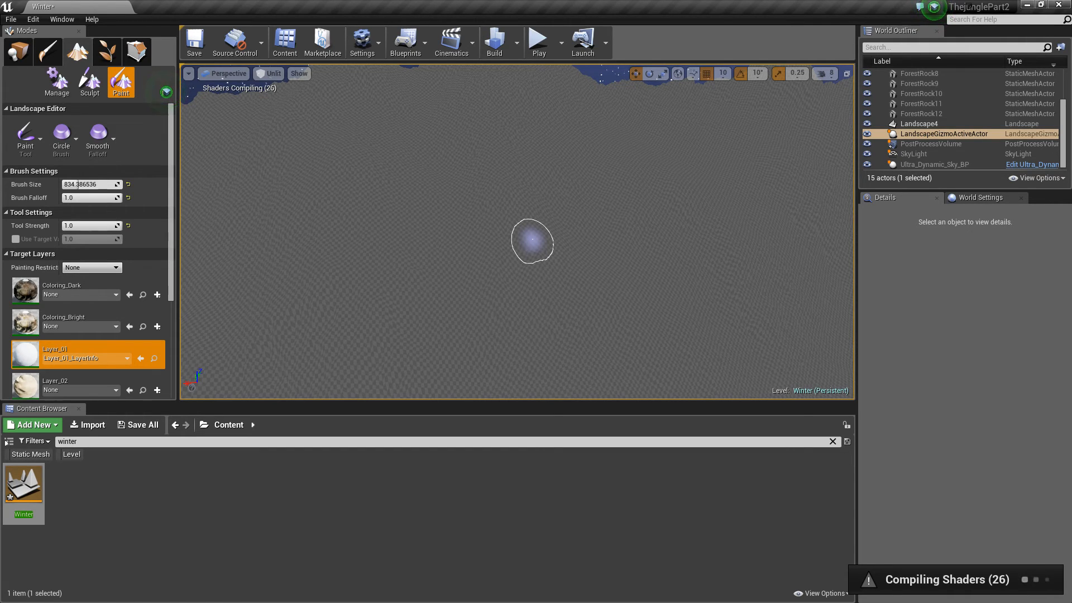
click(533, 243)
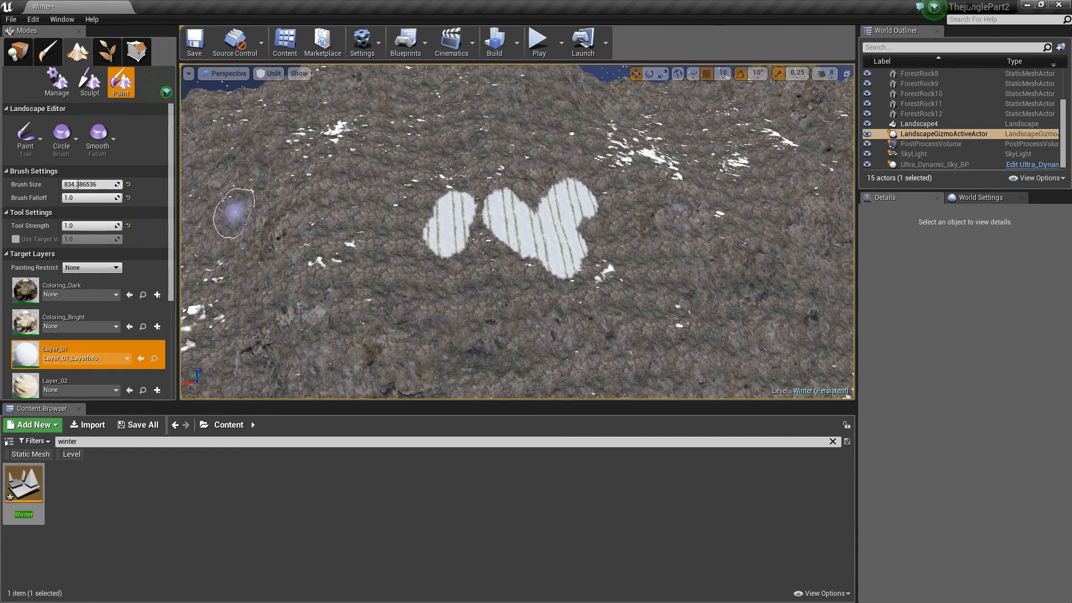
scroll(down, 3)
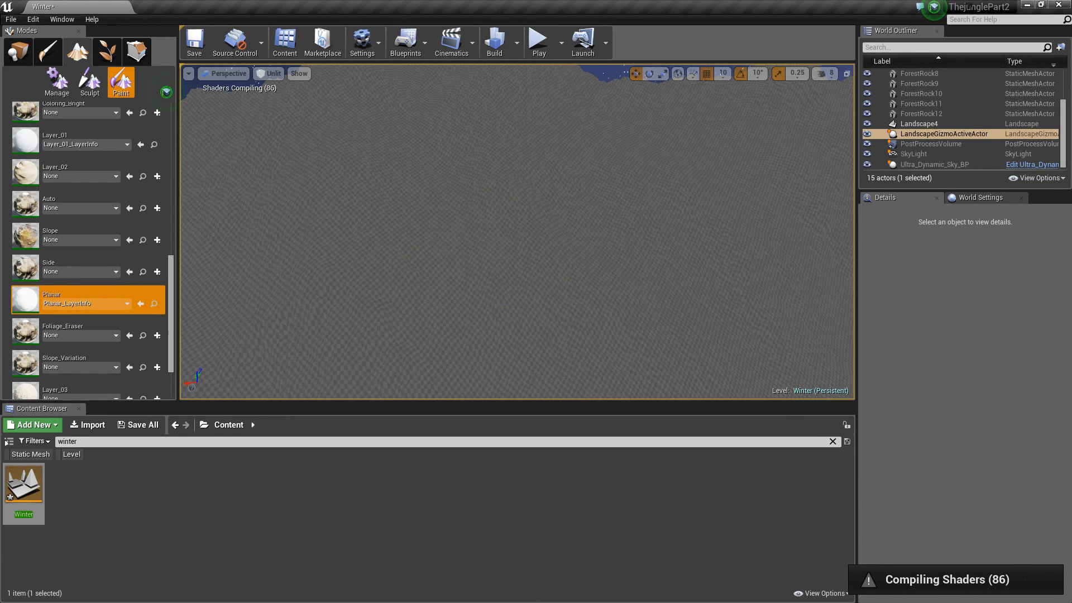
Paint a Planar snow patch, create Auto_LayerInfo, and switch to an 8192 Alpha texture brush
click(121, 83)
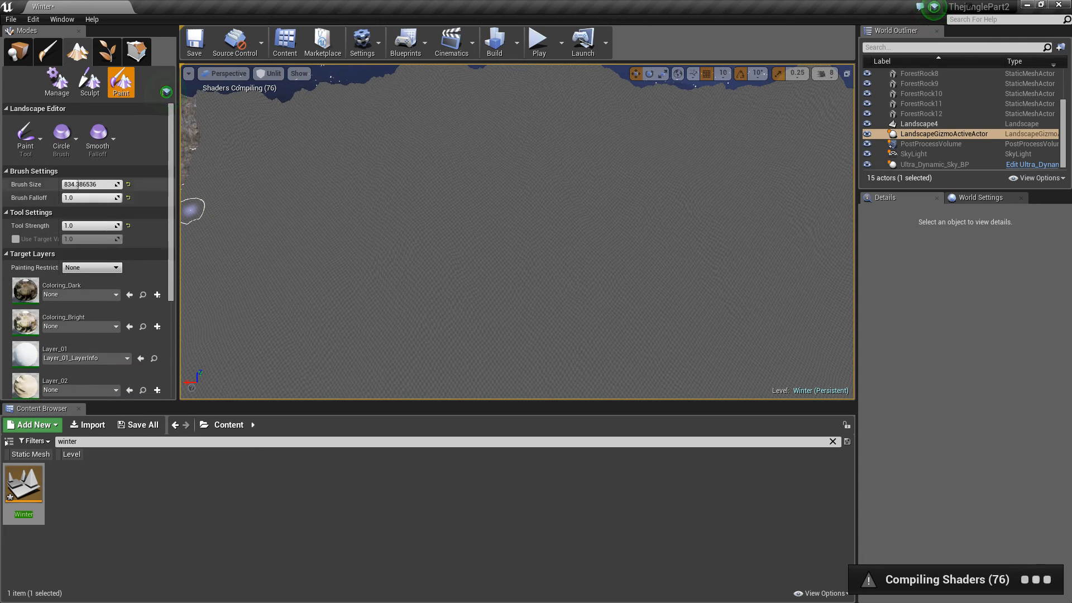
click(61, 137)
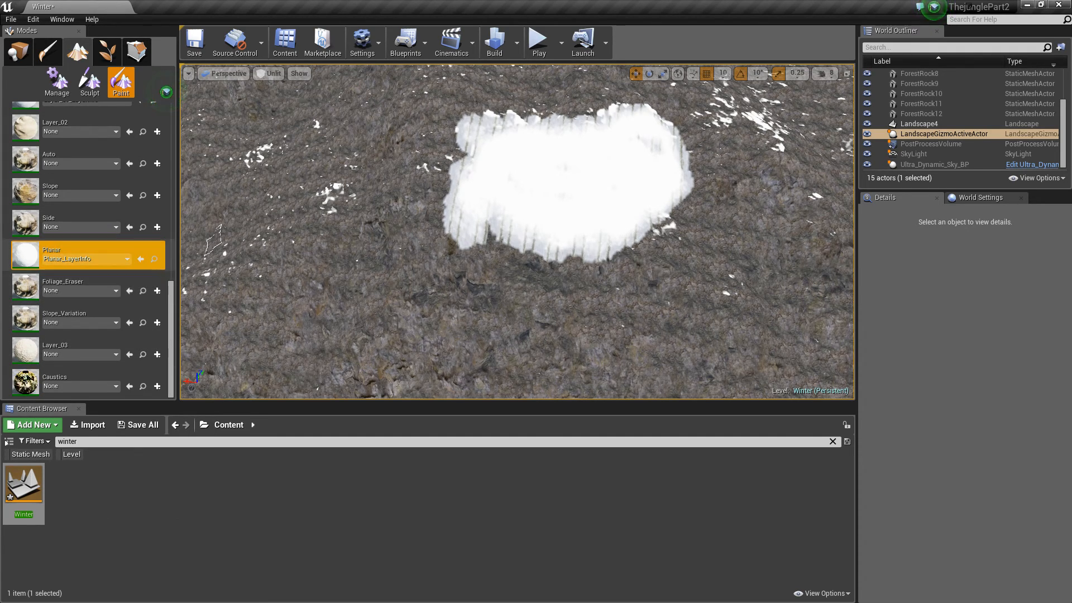
click(156, 164)
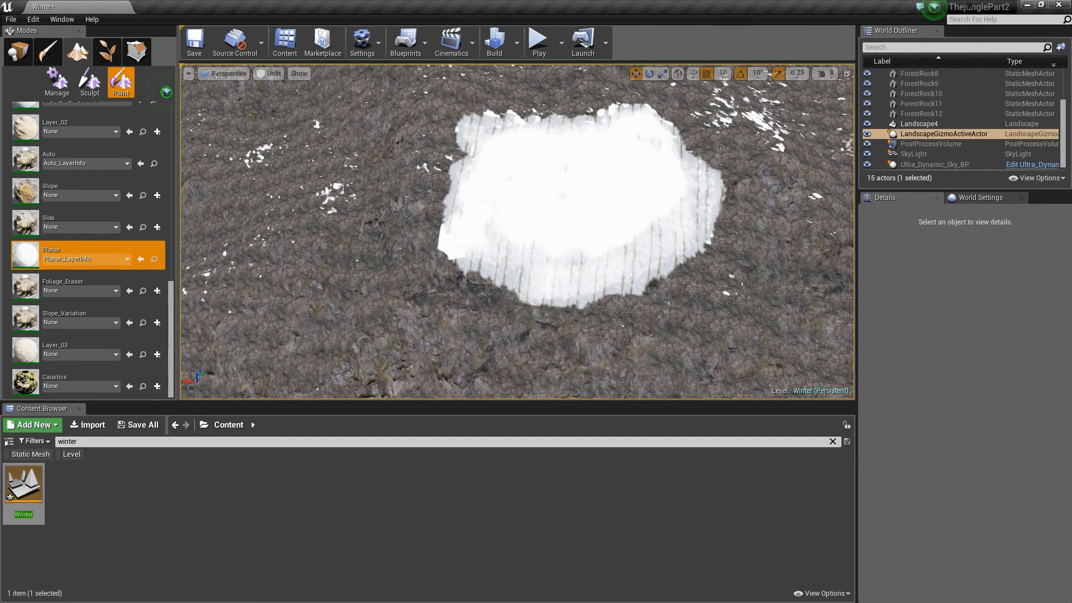
click(68, 158)
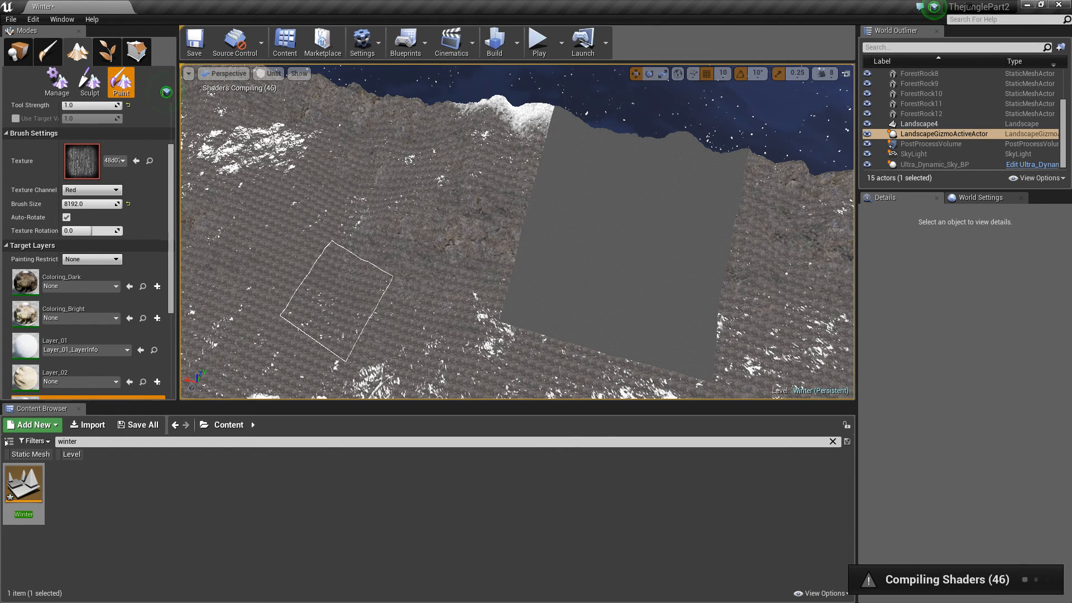
mouse_move(670, 253)
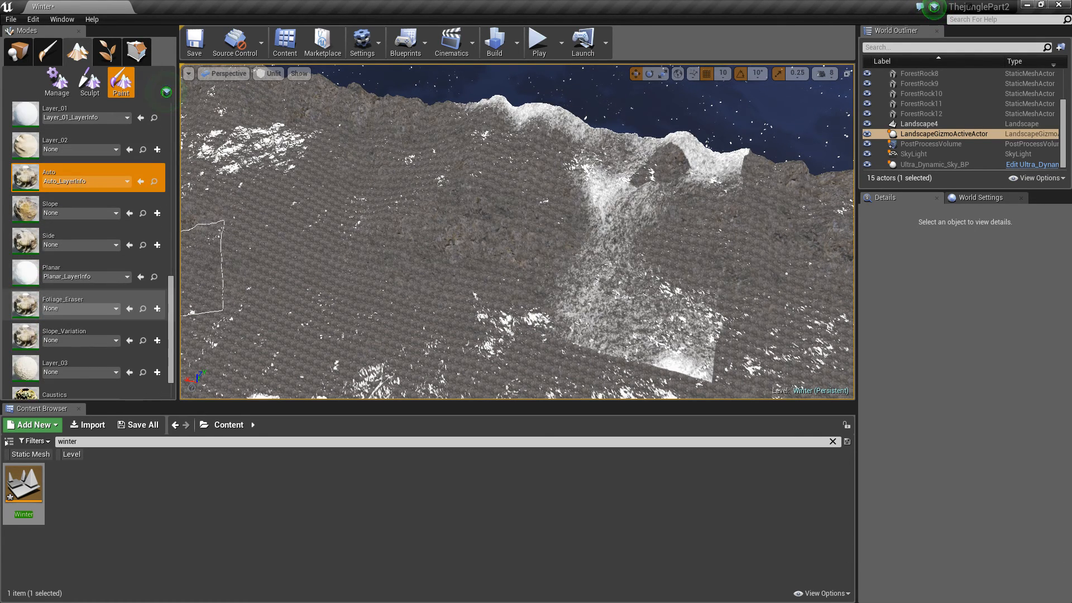
Set Tool Strength to 0.01 and softly paint Auto-layer snow down the mountain slopes
click(61, 274)
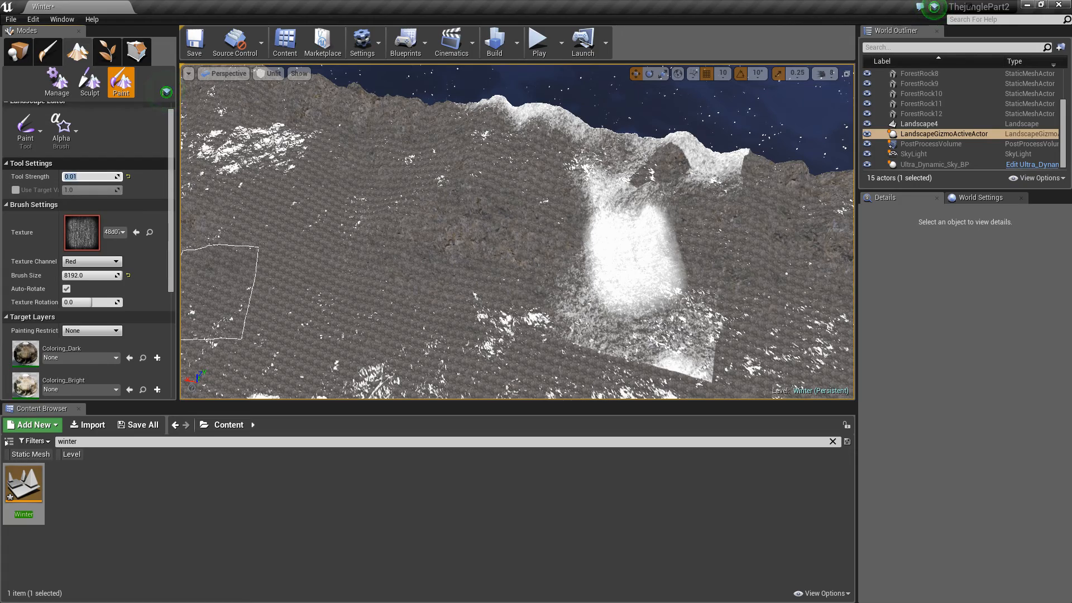
mouse_move(718, 253)
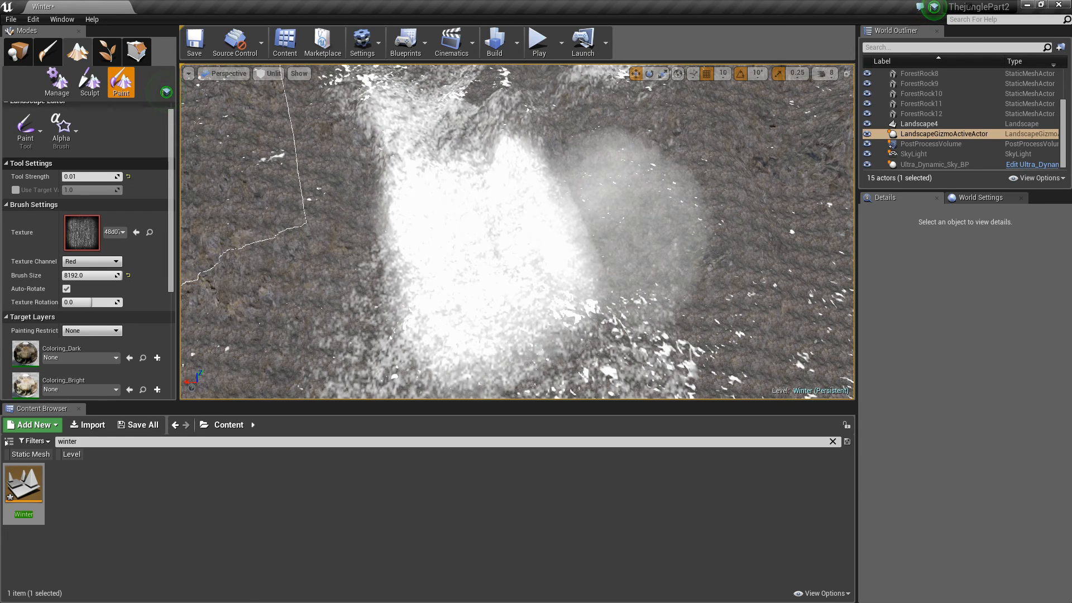
Set strength to 0.05 and paint a thick snow band along the far ridgeline
triple_click(90, 176)
text(0.05)
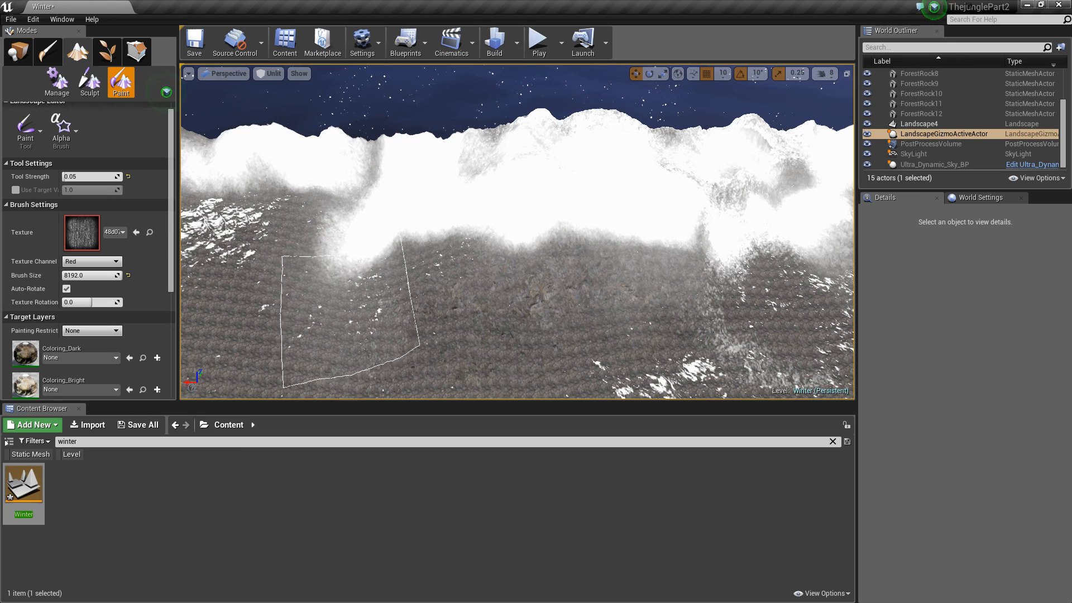
Set Tool Strength to 1.0 and paint a bright snow rim along another ridge
click(342, 287)
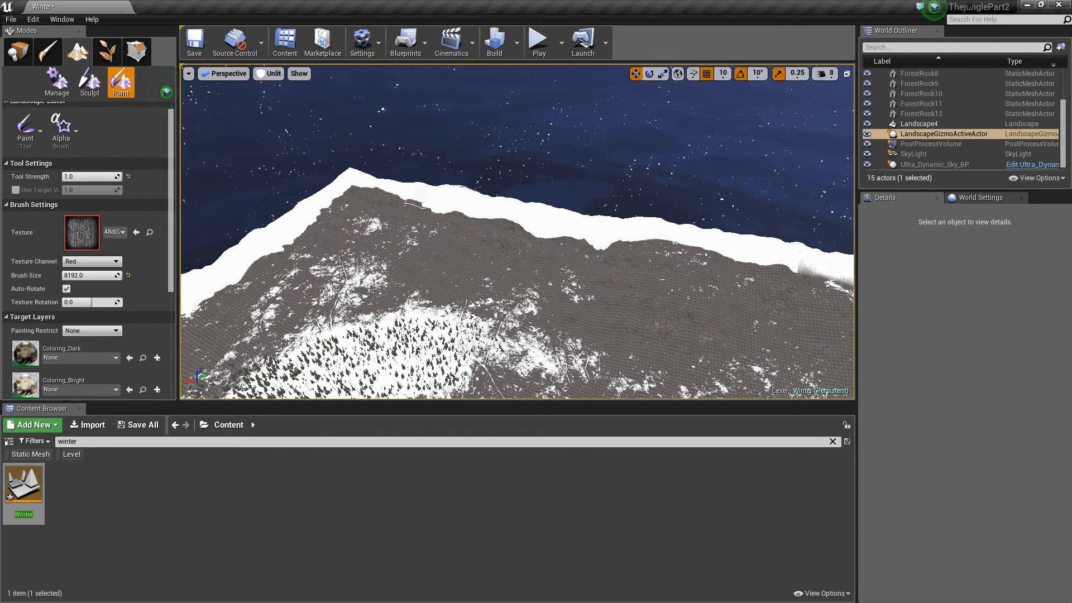
Switch the viewport to Lit, set strength to 0.5, and paint snow onto rock faces
click(268, 73)
text(0.5)
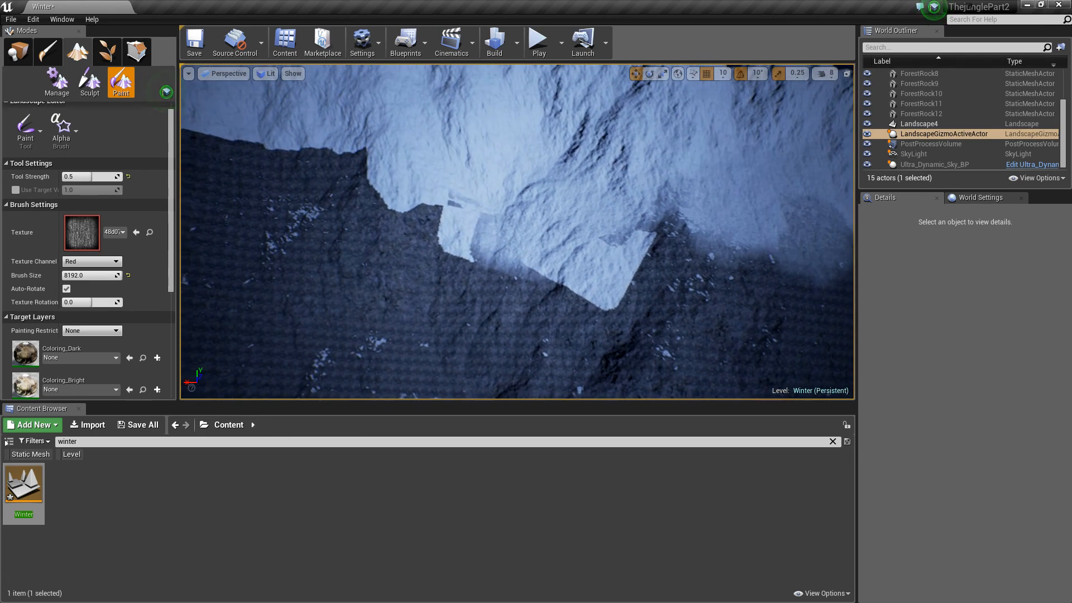
Select the Auto layer and paint a dark oval rocky patch into the ridge snow
click(946, 133)
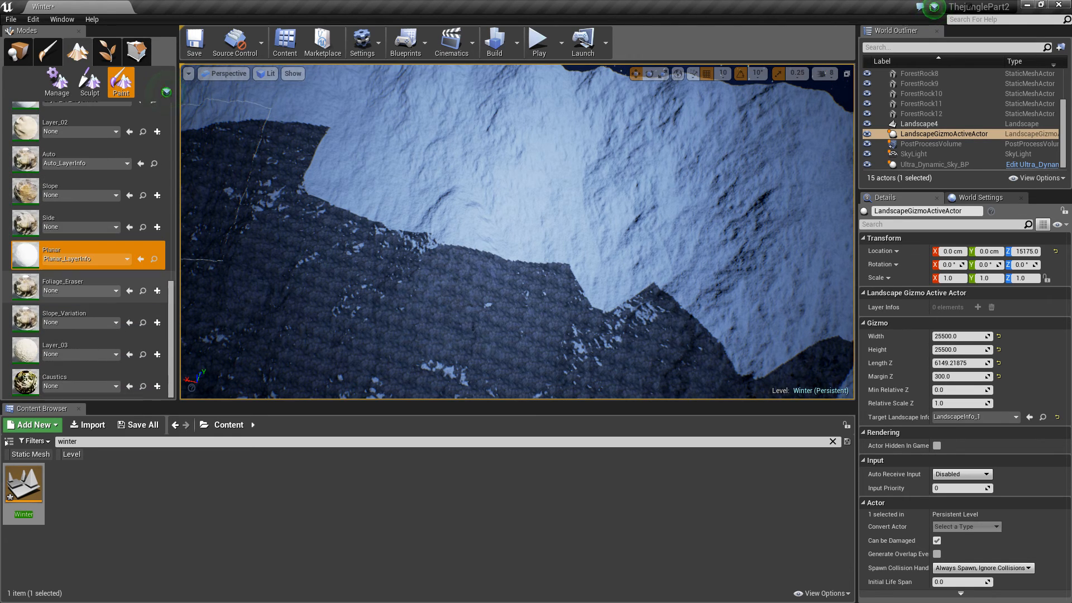
scroll(up, 3)
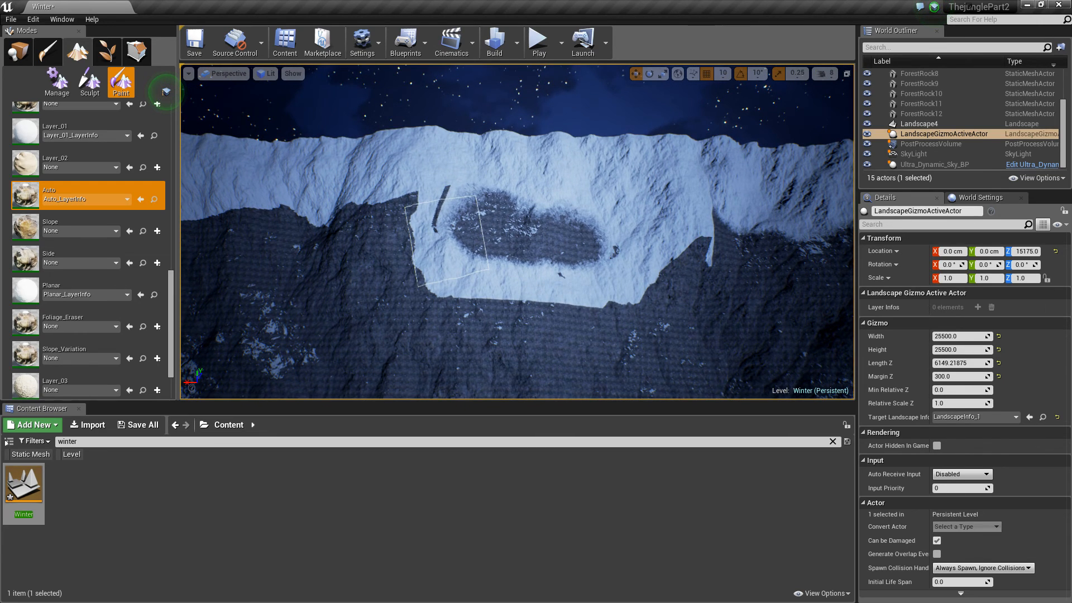
Select the snow layer, lower strength to about 0.58, and dust the dark mountainside
click(194, 41)
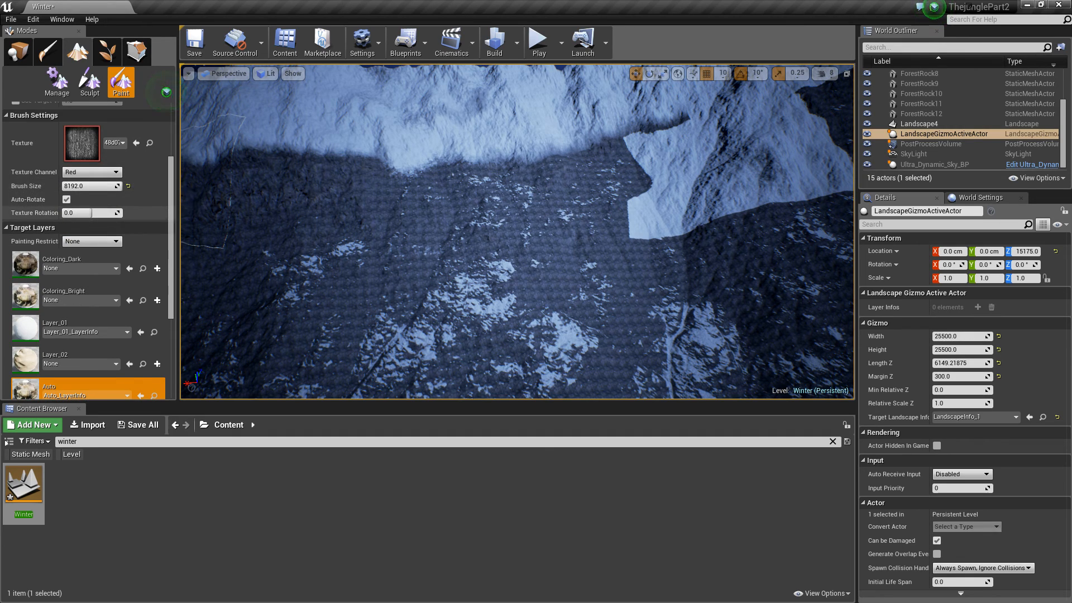
click(121, 81)
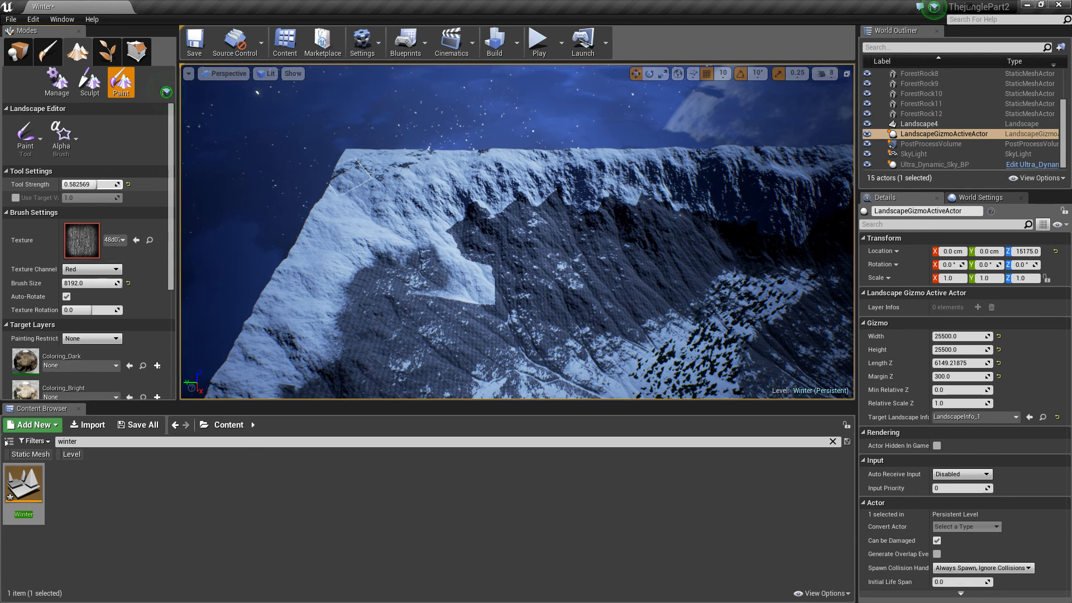
mouse_move(89, 283)
text(9000)
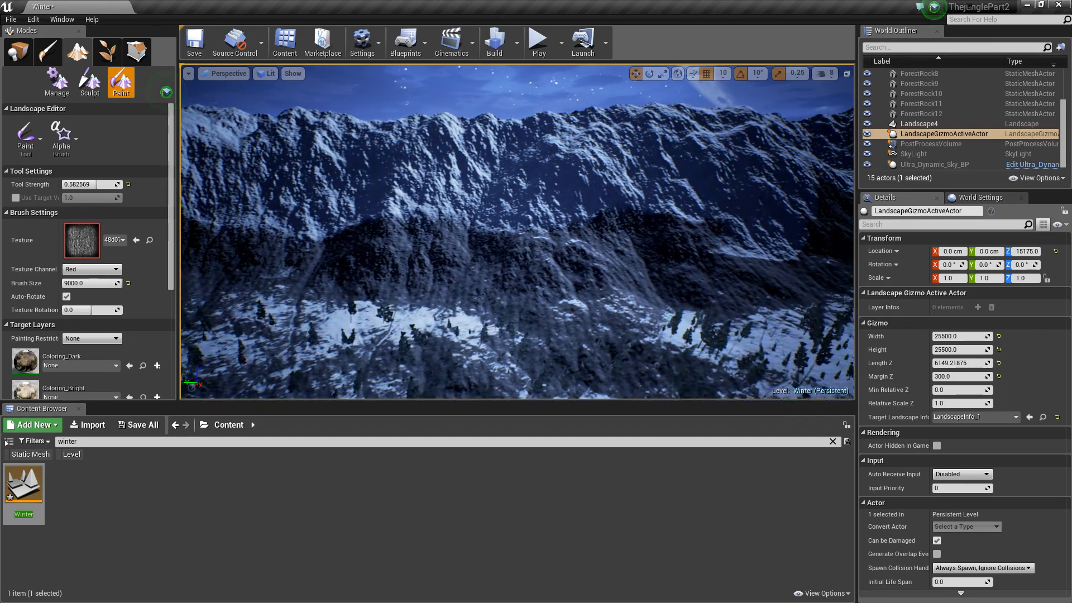
Paint snow along the surrounding mountain peaks and select Landscape4 to view its automaterial
click(919, 124)
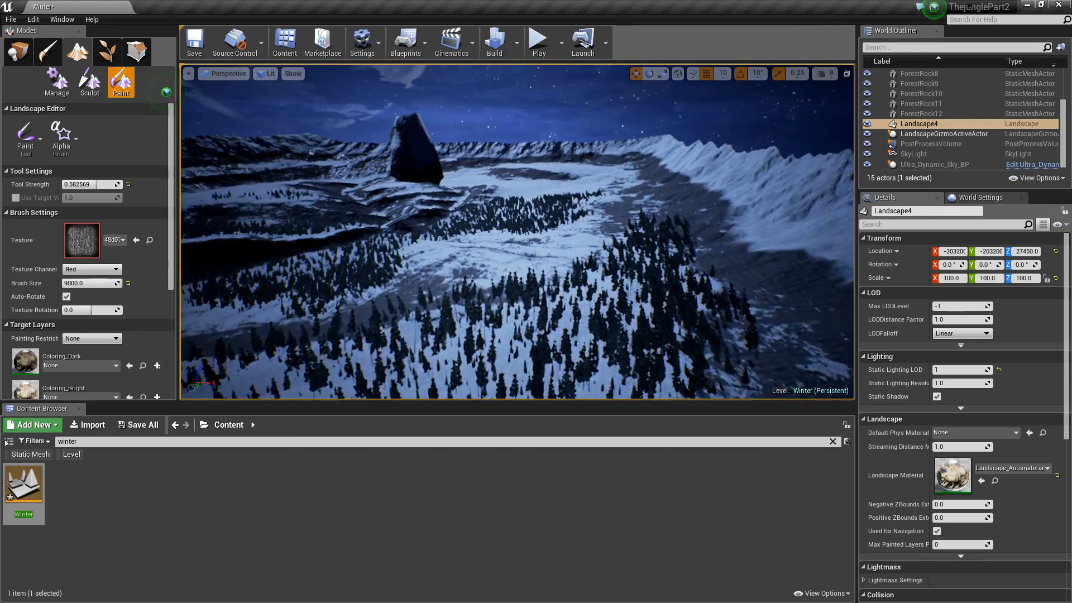
Fly the fullscreen camera toward the peaks and look up at the snowy ridge and sky
drag(479, 273, 492, 205)
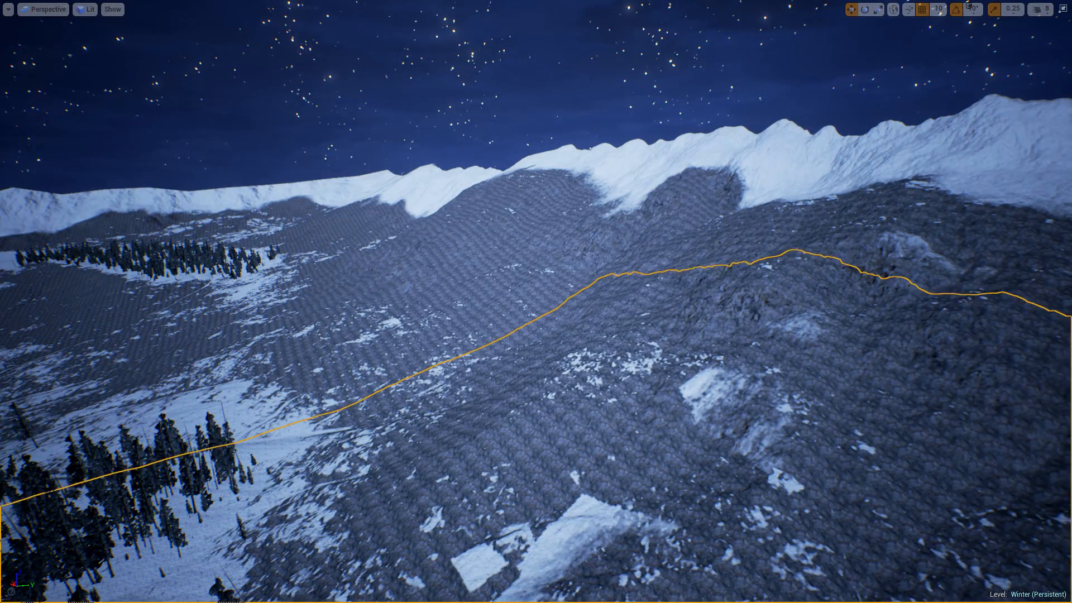
drag(536, 302, 536, 411)
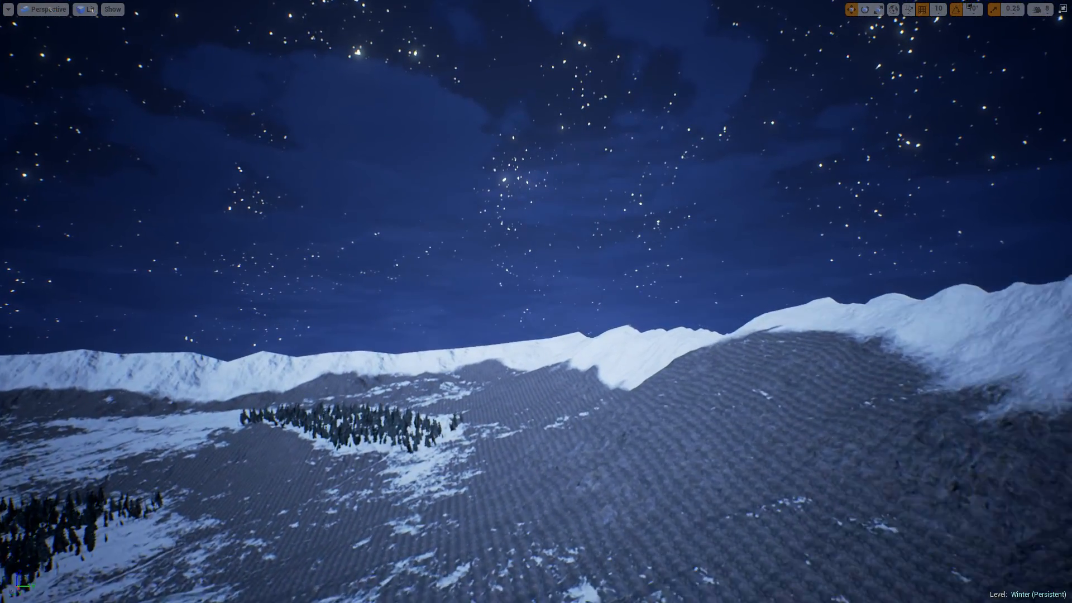